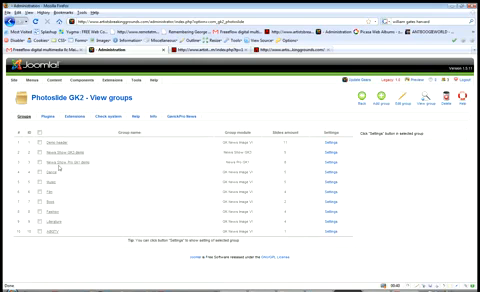
Step: Open the ABG Intro slide's Edit slide form and select the last word of its title
{"action": "left_click", "coordinate": [58, 150]}
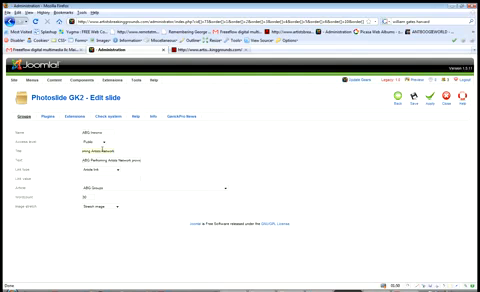
{"action": "double_click", "coordinate": [110, 151]}
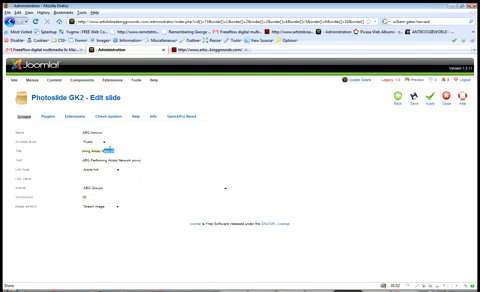